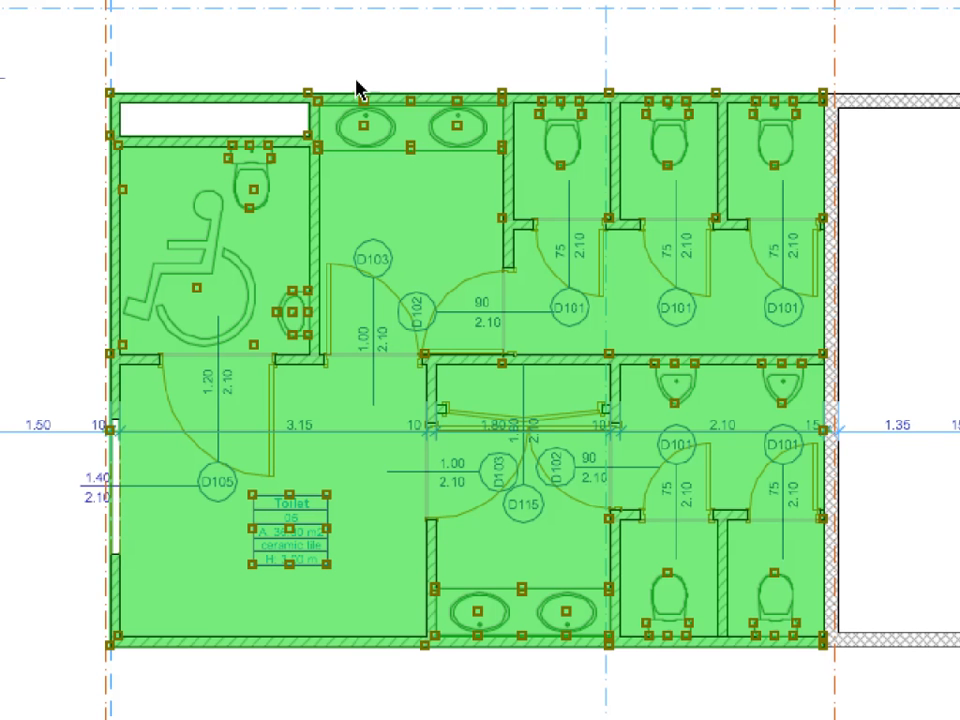
{"action": "mouse_move", "coordinate": [322, 190]}
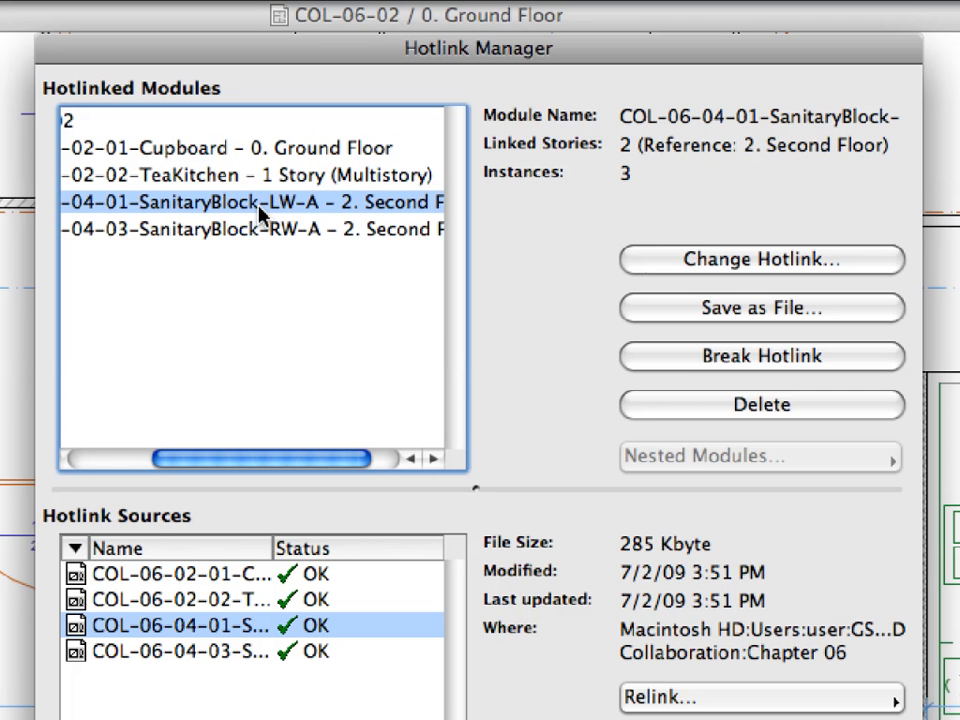
{"action": "mouse_move", "coordinate": [262, 212]}
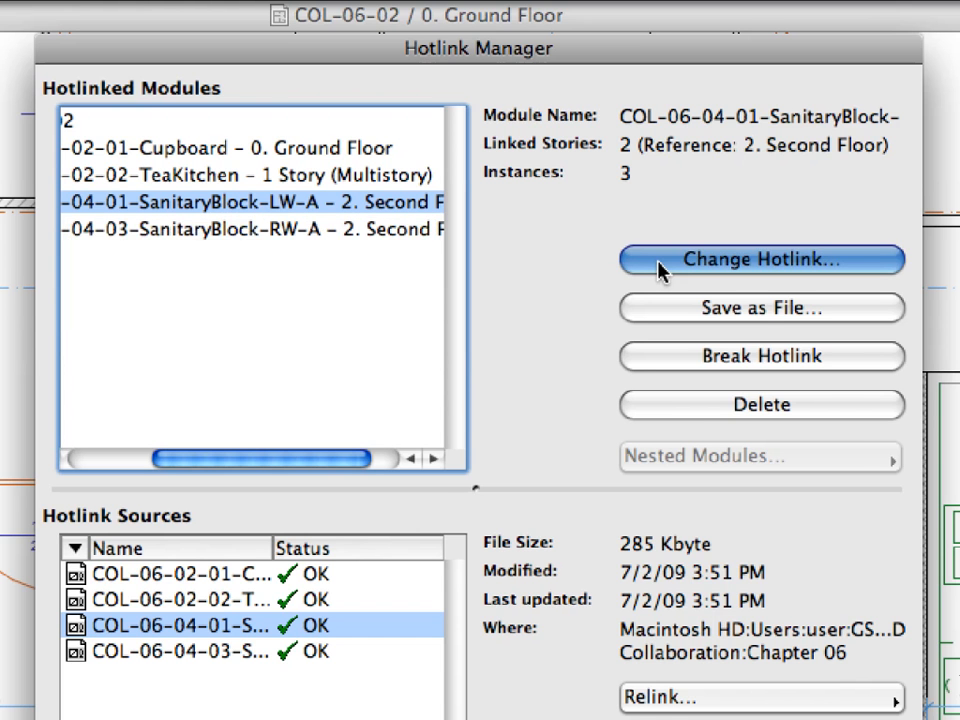
Change the SanitaryBlock-LW-A hotlink to a new source from the COL-06-04-02-SanitaryBlock-LW-B.mod module file.
{"action": "left_click", "coordinate": [764, 260]}
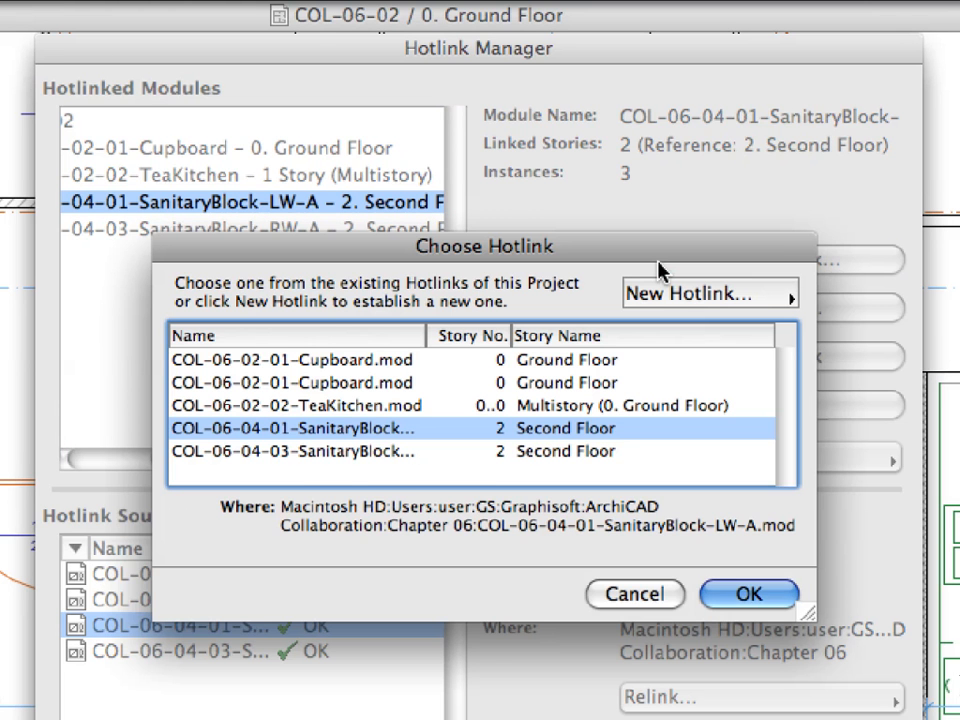
{"action": "left_click", "coordinate": [704, 296]}
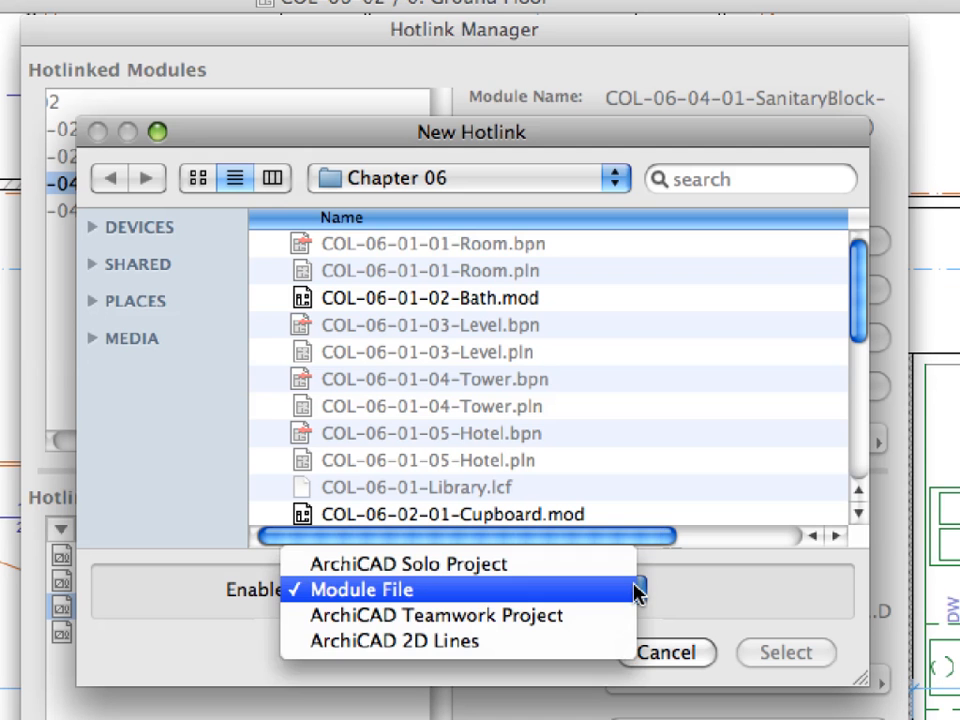
{"action": "left_click", "coordinate": [368, 588]}
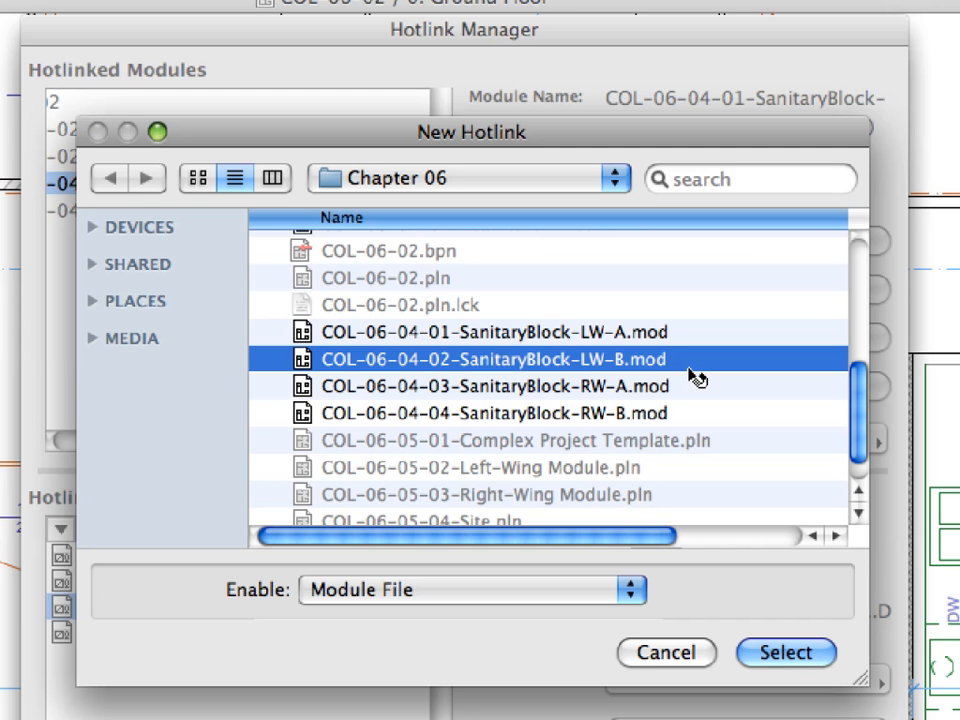
{"action": "left_click", "coordinate": [786, 652]}
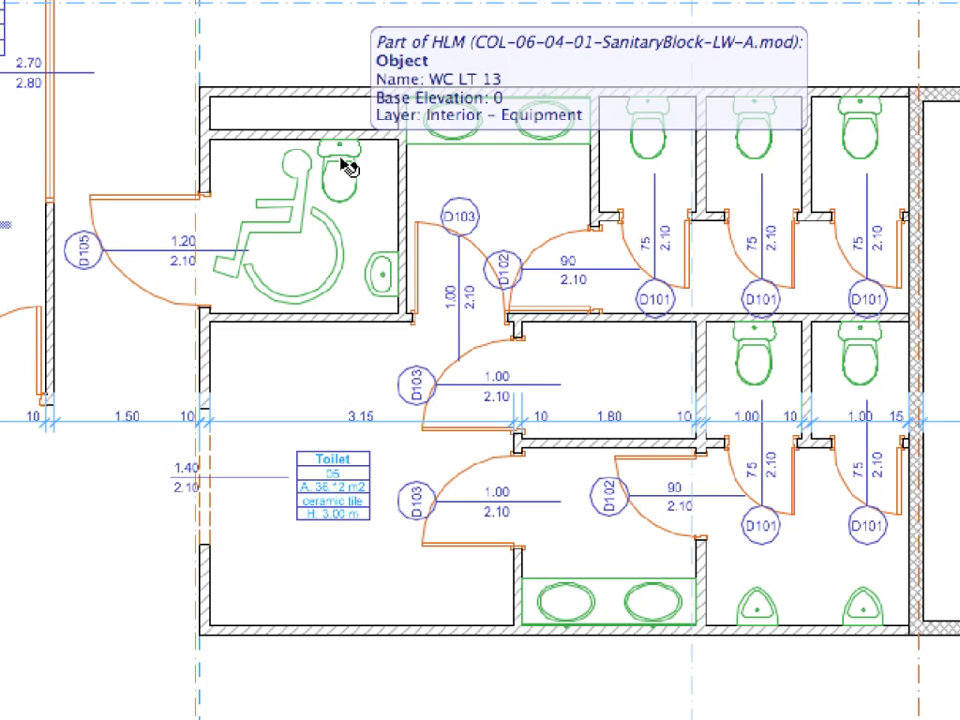
{"action": "left_click", "coordinate": [338, 172]}
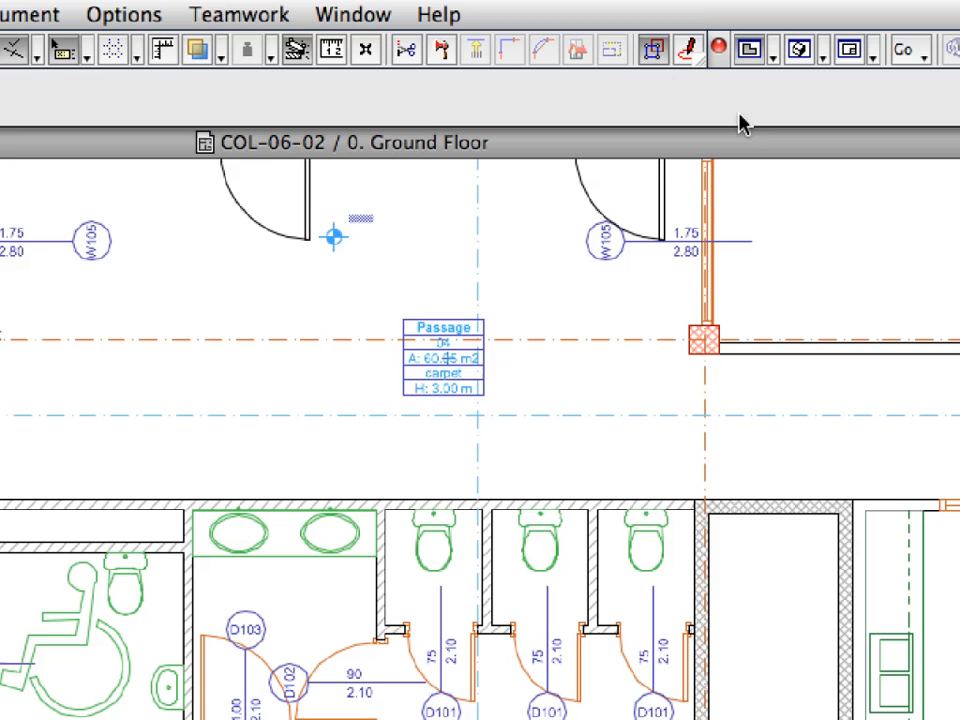
{"action": "mouse_move", "coordinate": [648, 50]}
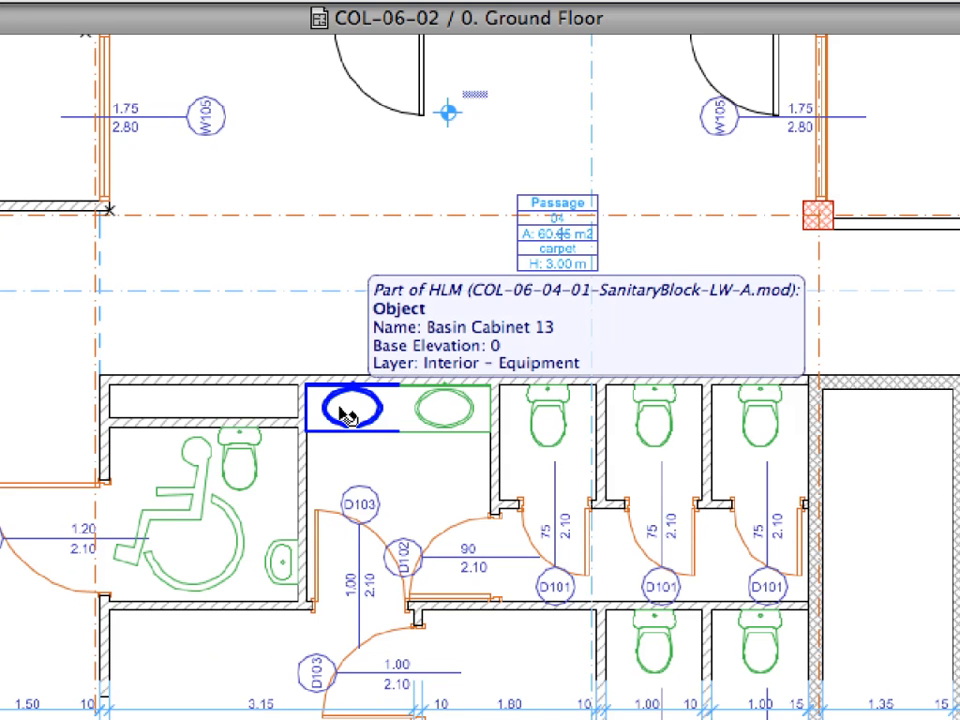
Select the left-wing sanitary block module on the Ground Floor plan and bring up its context menu.
{"action": "left_click", "coordinate": [344, 414]}
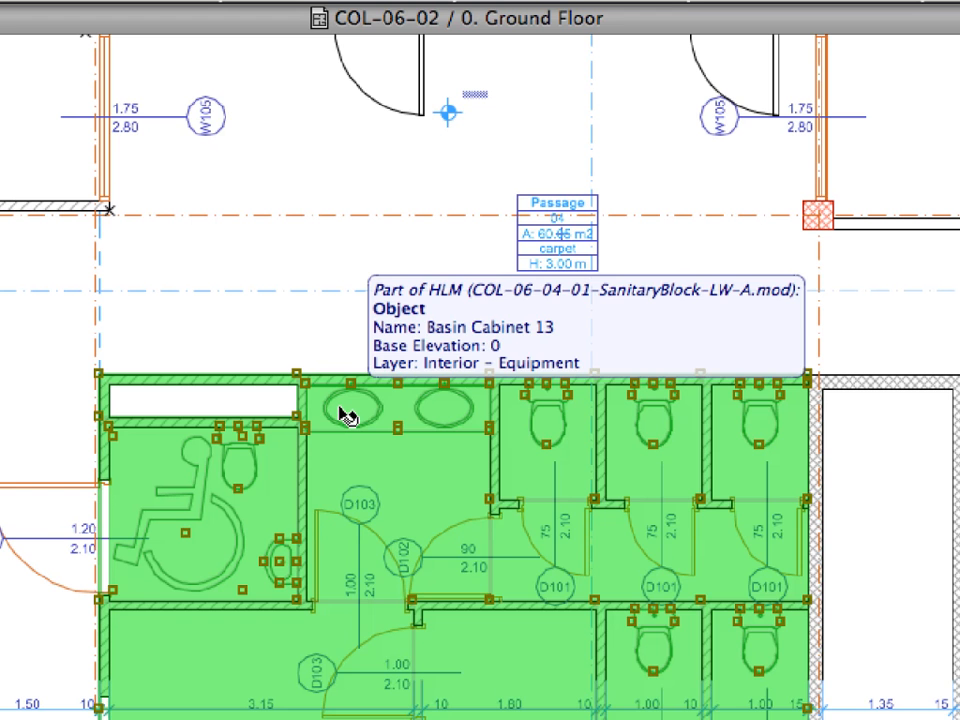
{"action": "right_click", "coordinate": [344, 414]}
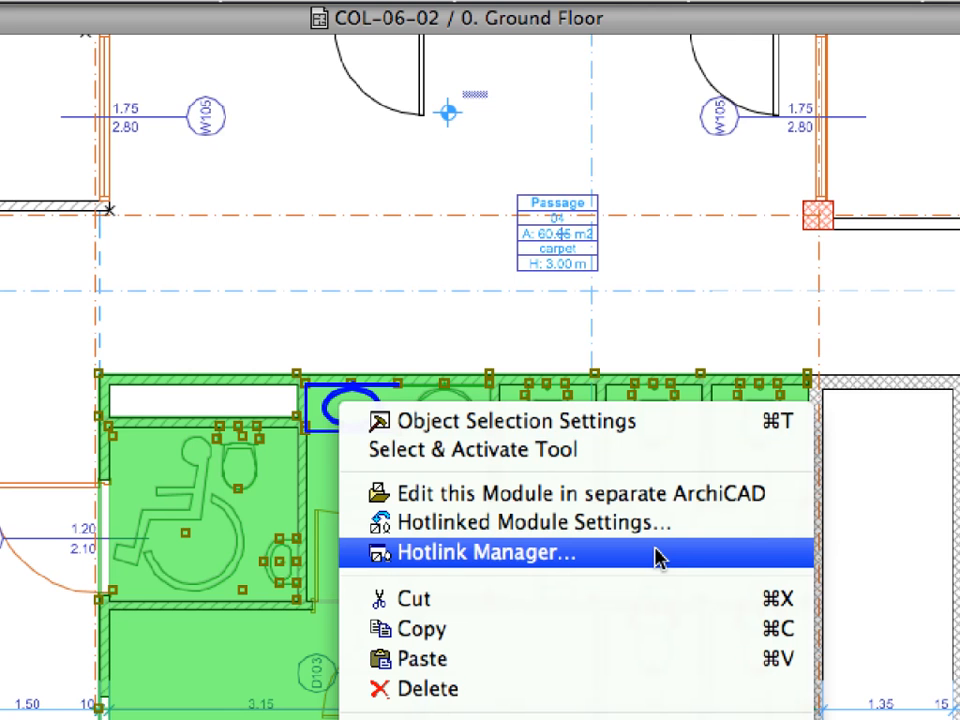
In Hotlink Manager select COL-06-04-01-SanitaryBlock-LW-A and start changing its hotlink source.
{"action": "left_click", "coordinate": [484, 552]}
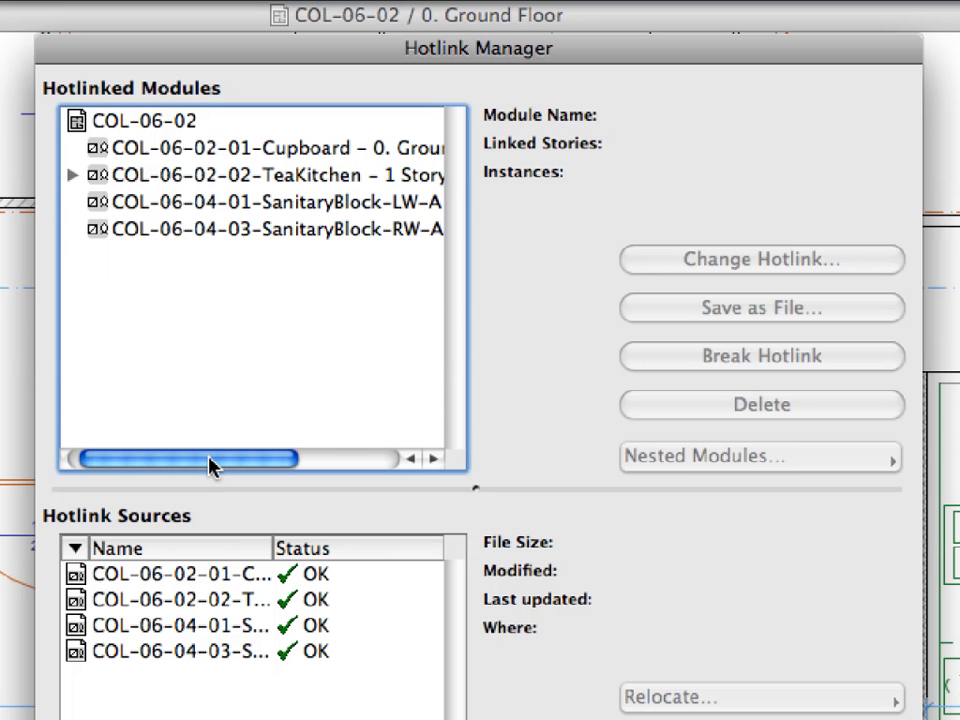
{"action": "left_click_drag", "start_coordinate": [190, 458], "coordinate": [284, 458]}
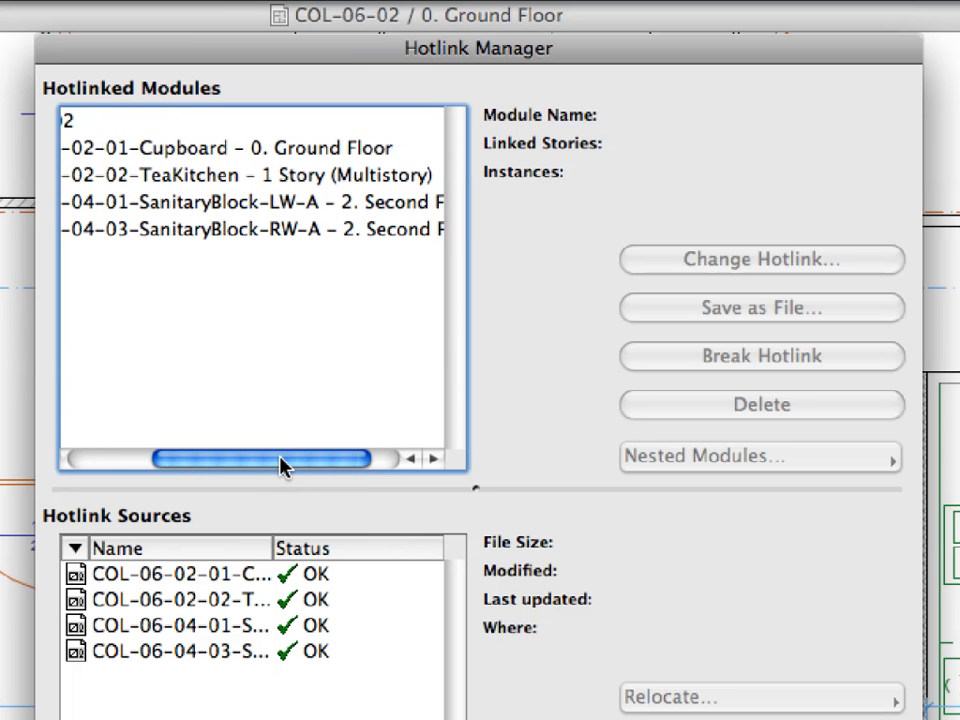
{"action": "left_click", "coordinate": [260, 200]}
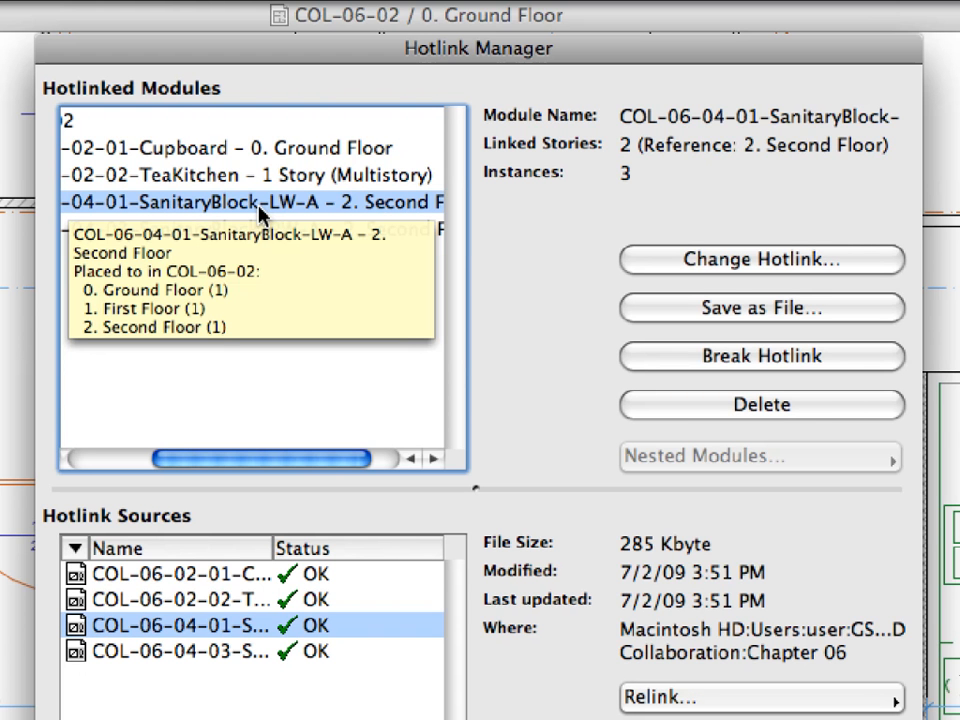
{"action": "mouse_move", "coordinate": [664, 270]}
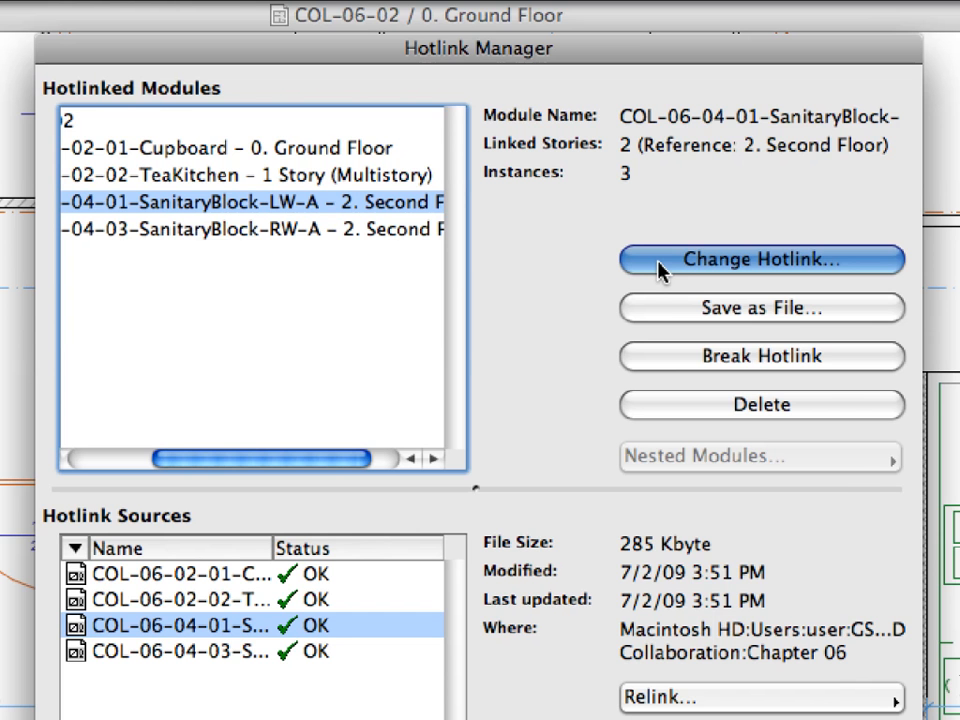
{"action": "left_click", "coordinate": [764, 260]}
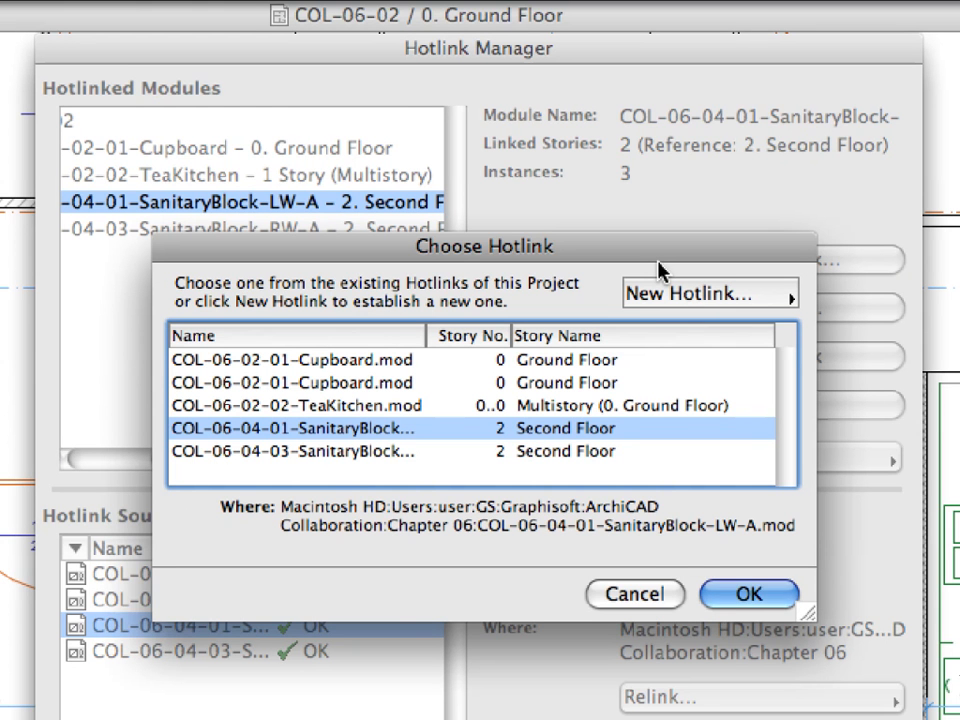
Create a new hotlink from the COL-06-04-02-SanitaryBlock-LW-B.mod file and confirm it replaces the LW-A module.
{"action": "left_click", "coordinate": [710, 292]}
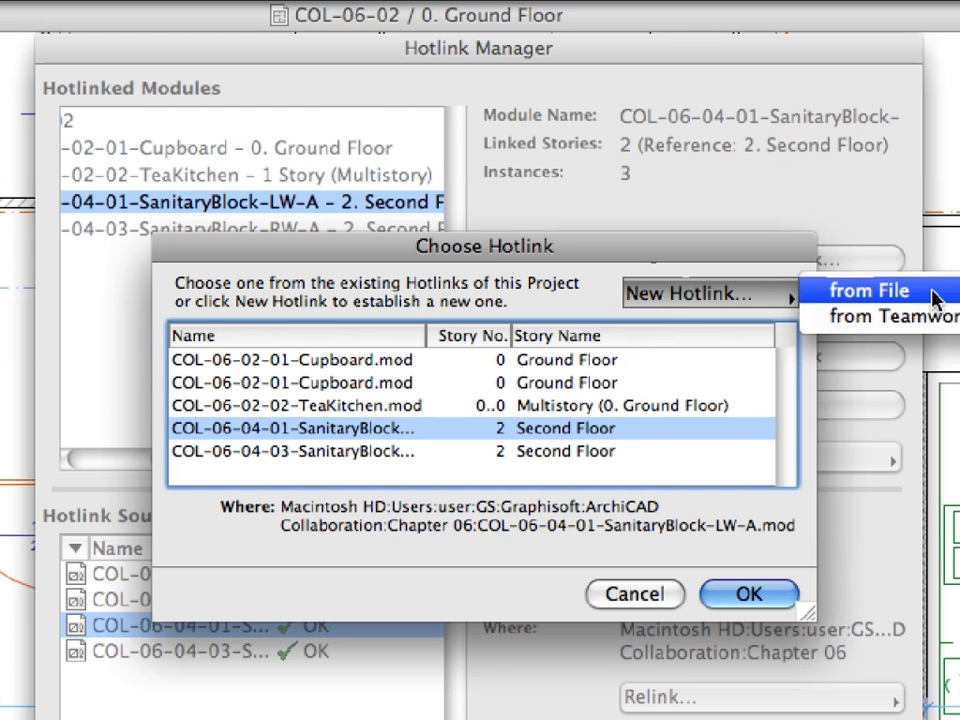
{"action": "left_click", "coordinate": [876, 290]}
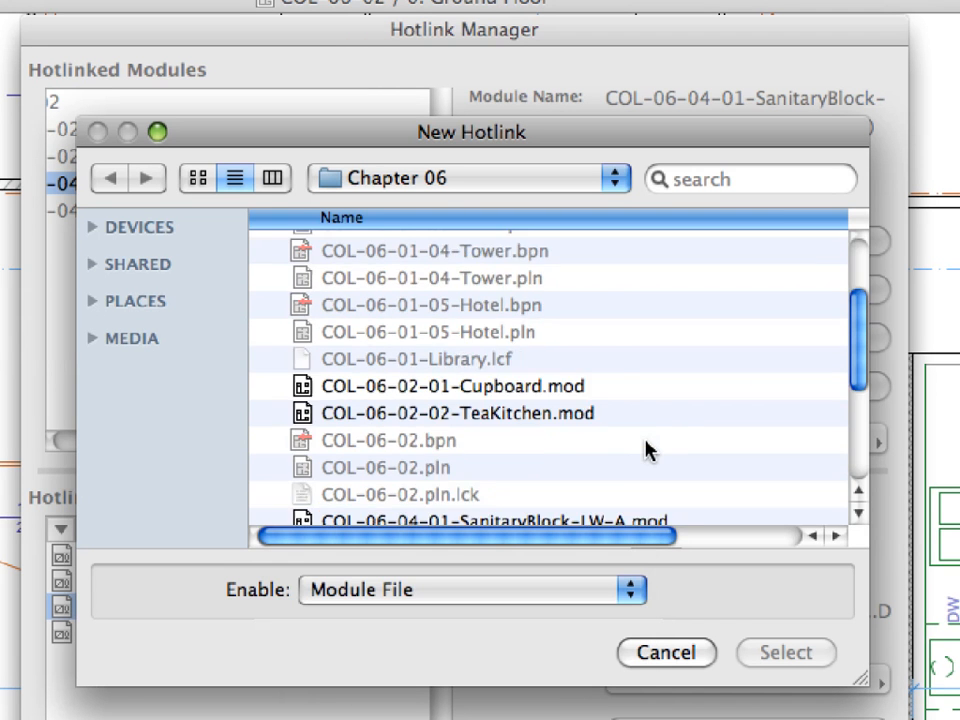
{"action": "scroll", "scroll_direction": "down", "scroll_amount": 3}
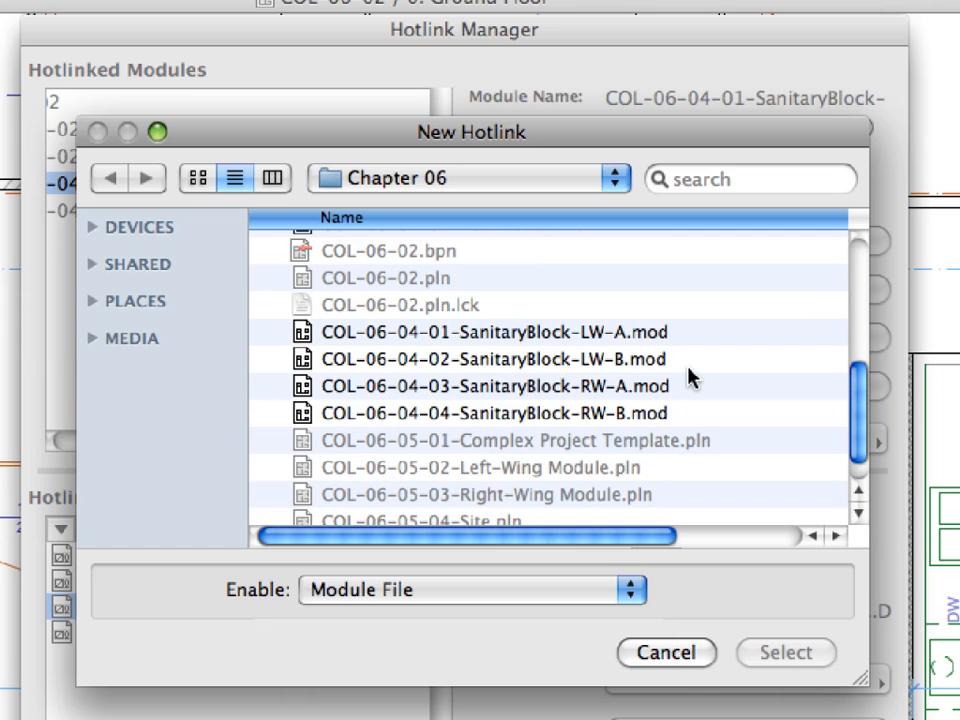
{"action": "left_click", "coordinate": [488, 358]}
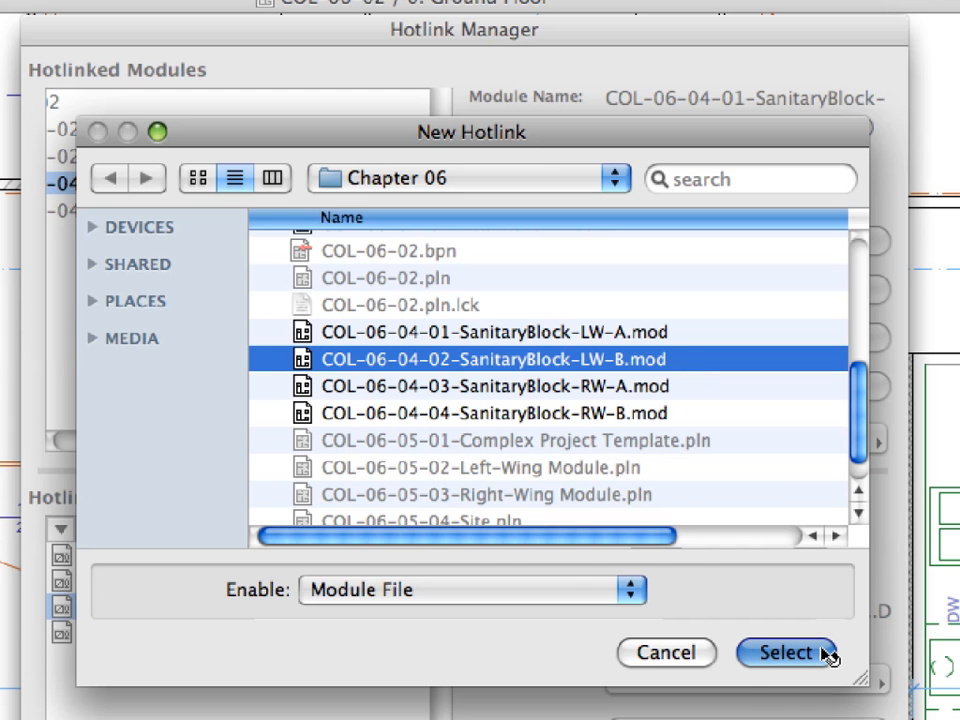
{"action": "left_click", "coordinate": [794, 656]}
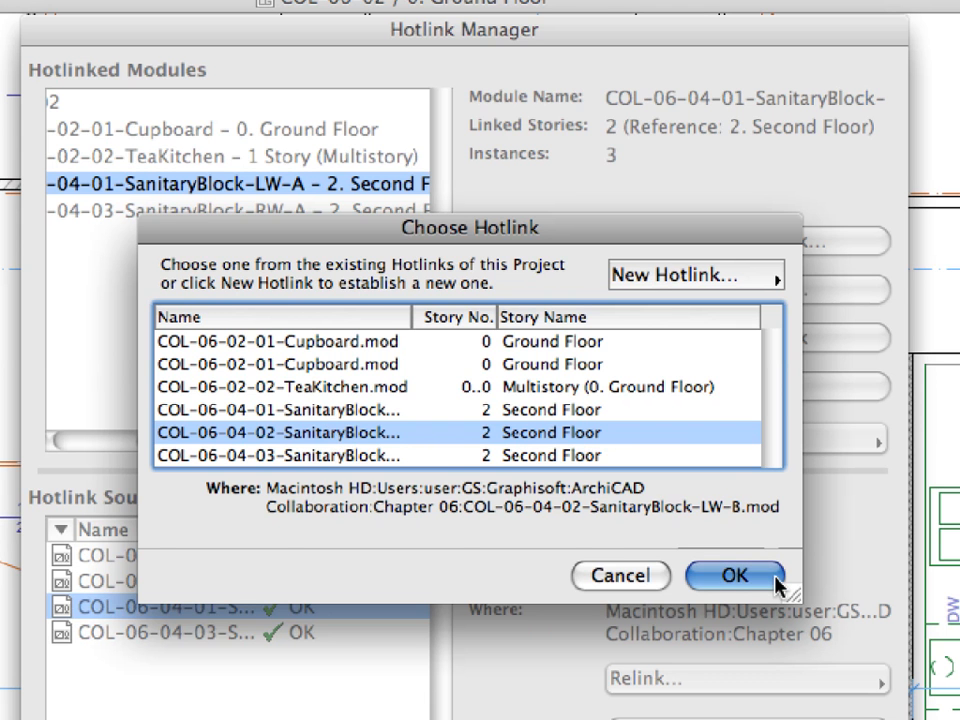
{"action": "left_click", "coordinate": [748, 576]}
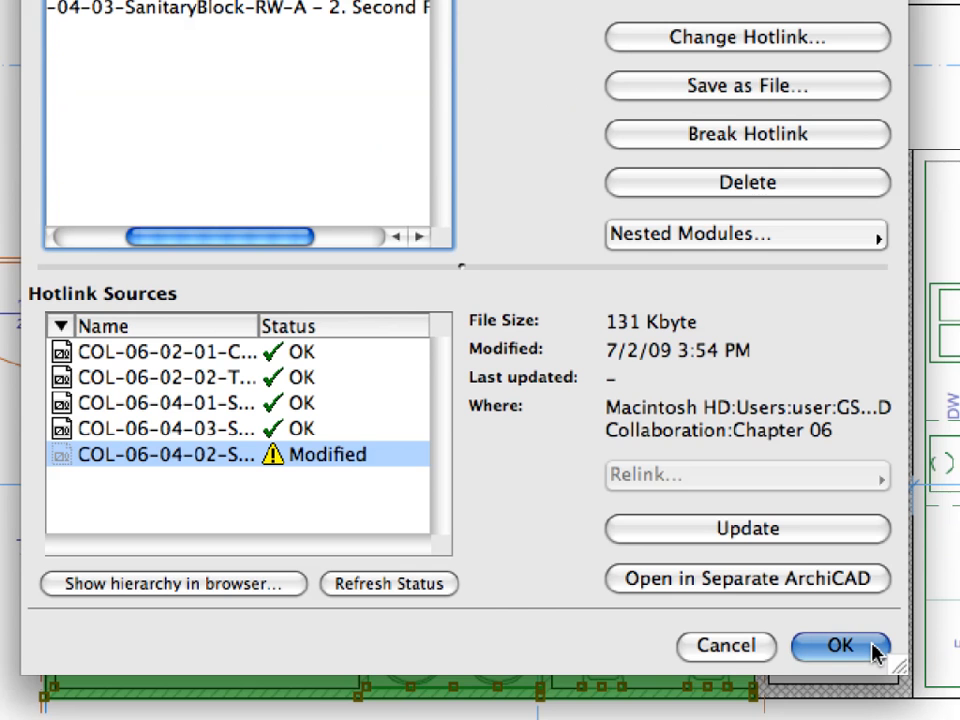
Apply the hotlink change so the Ground Floor plan shows the LW-B sanitary block layout.
{"action": "left_click", "coordinate": [838, 646]}
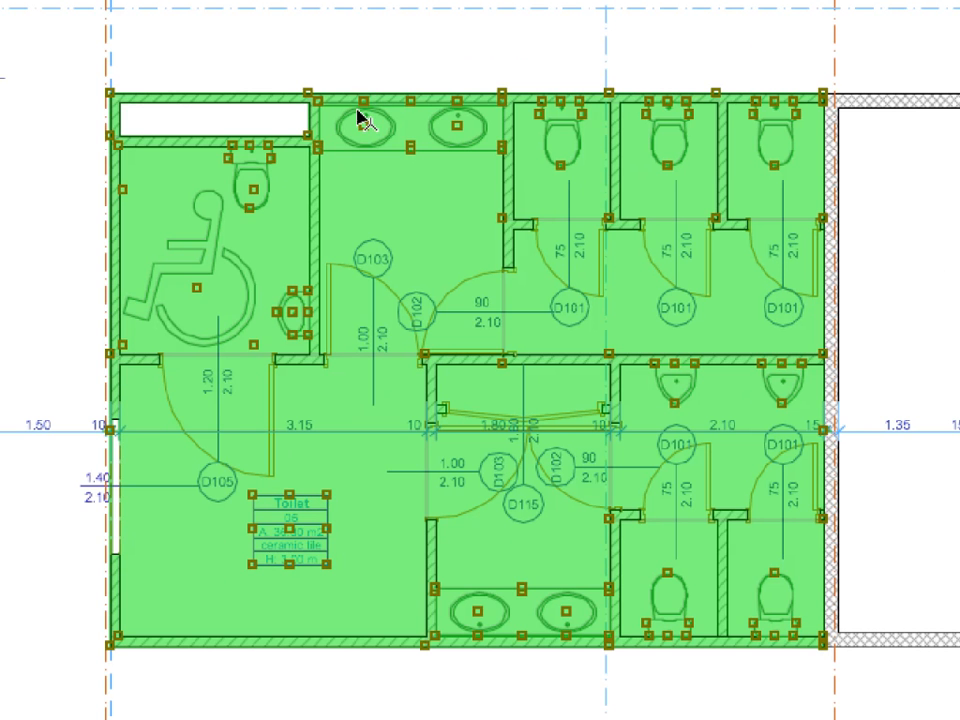
{"action": "mouse_move", "coordinate": [320, 190]}
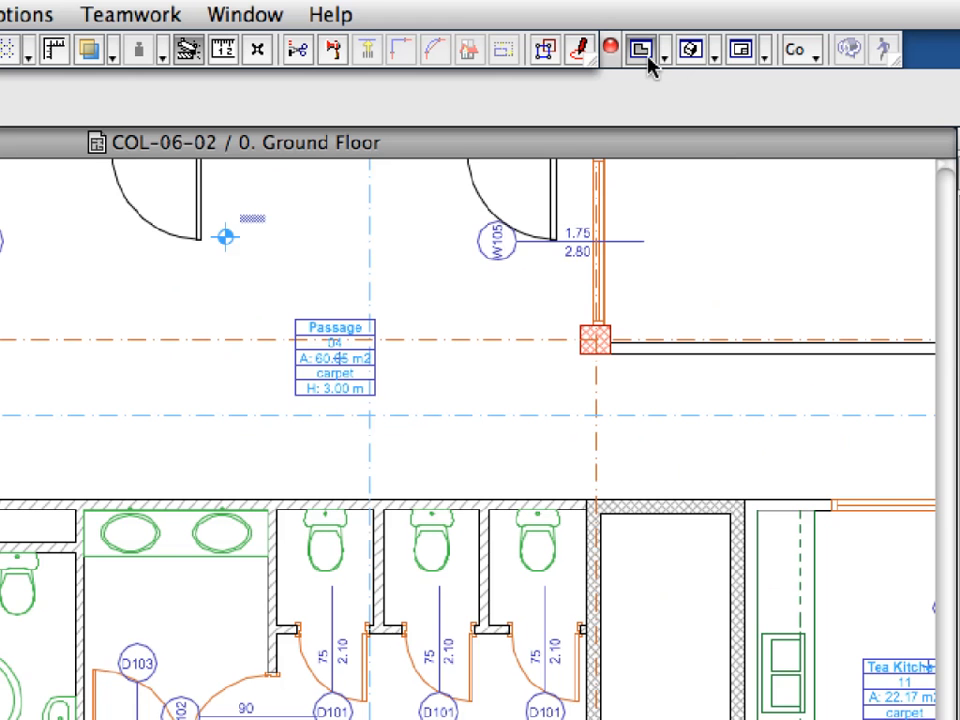
{"action": "mouse_move", "coordinate": [656, 62]}
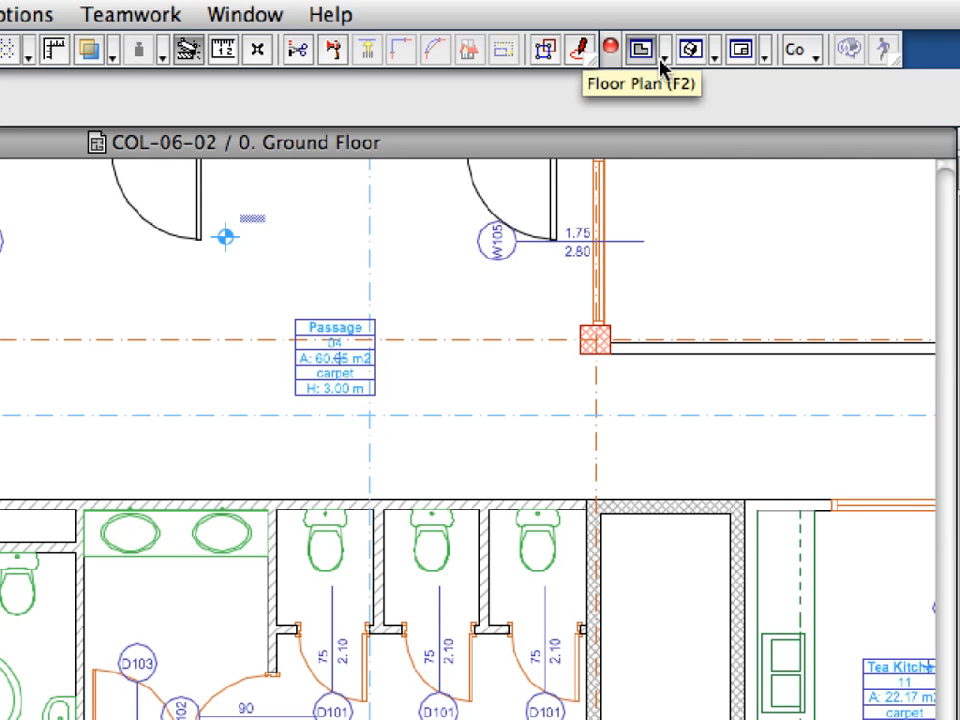
Go up one story from the Ground Floor using the story navigation list.
{"action": "left_click", "coordinate": [668, 48]}
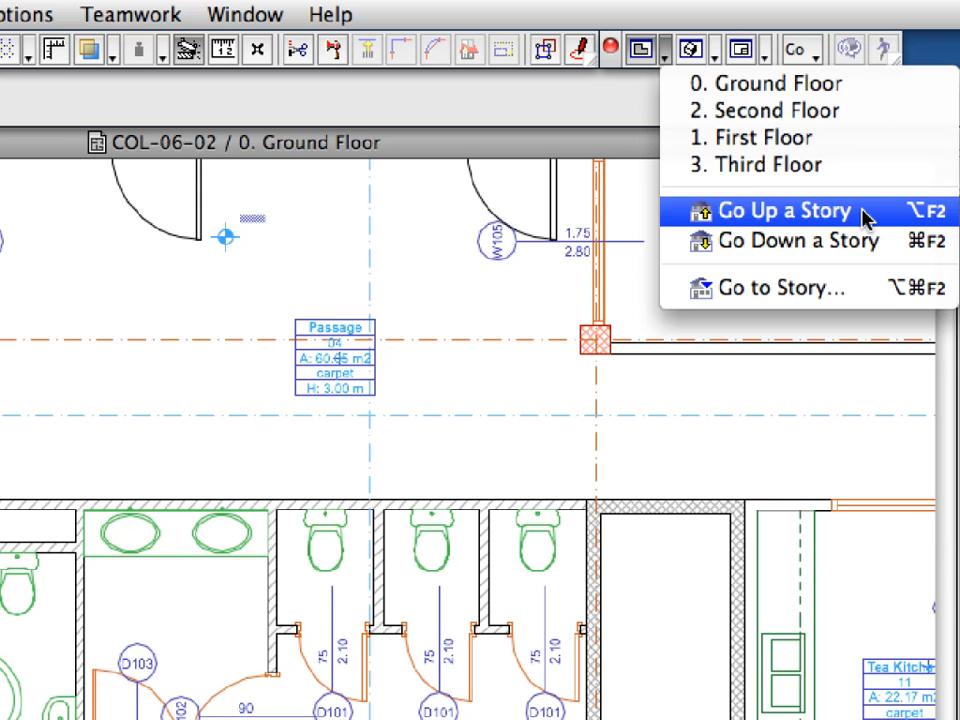
{"action": "left_click", "coordinate": [788, 210]}
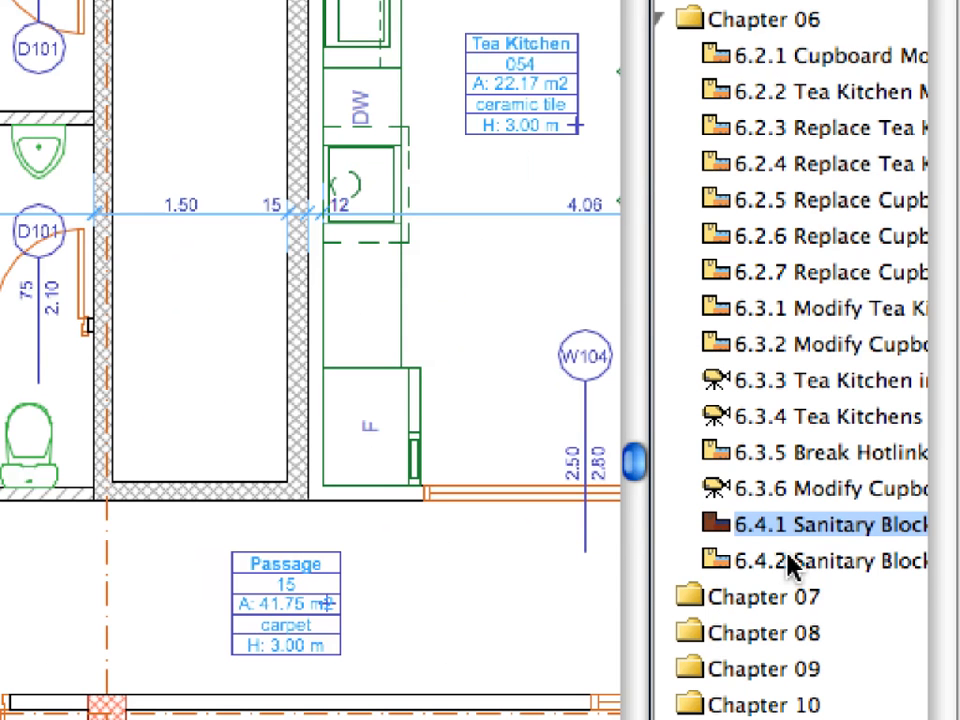
{"action": "mouse_move", "coordinate": [790, 572]}
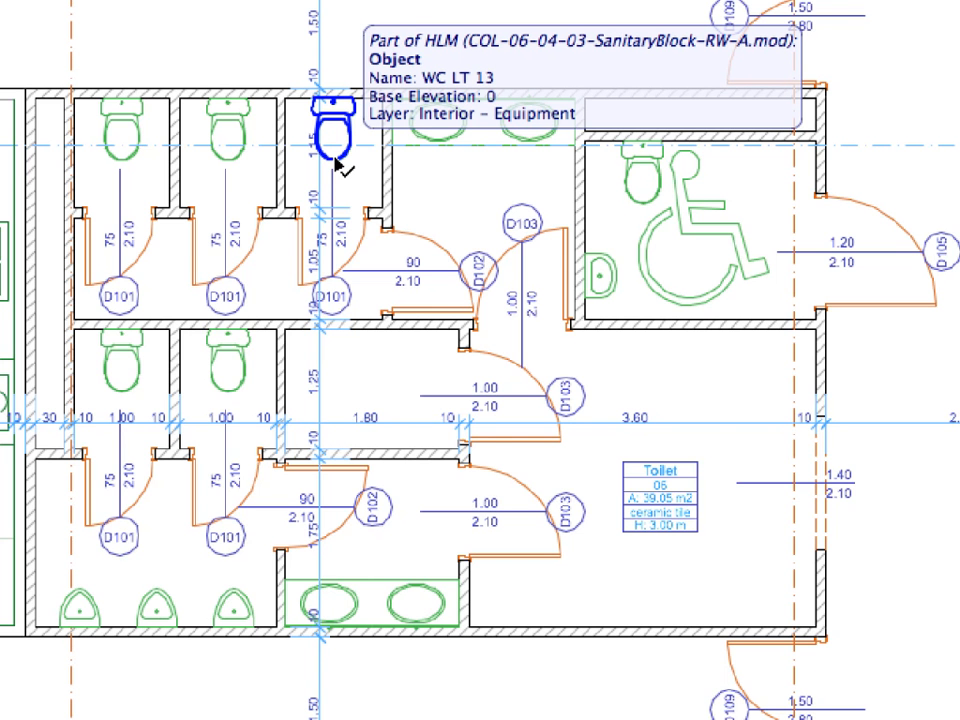
Select a toilet belonging to the right-wing SanitaryBlock-RW-A hotlinked module.
{"action": "left_click", "coordinate": [208, 14]}
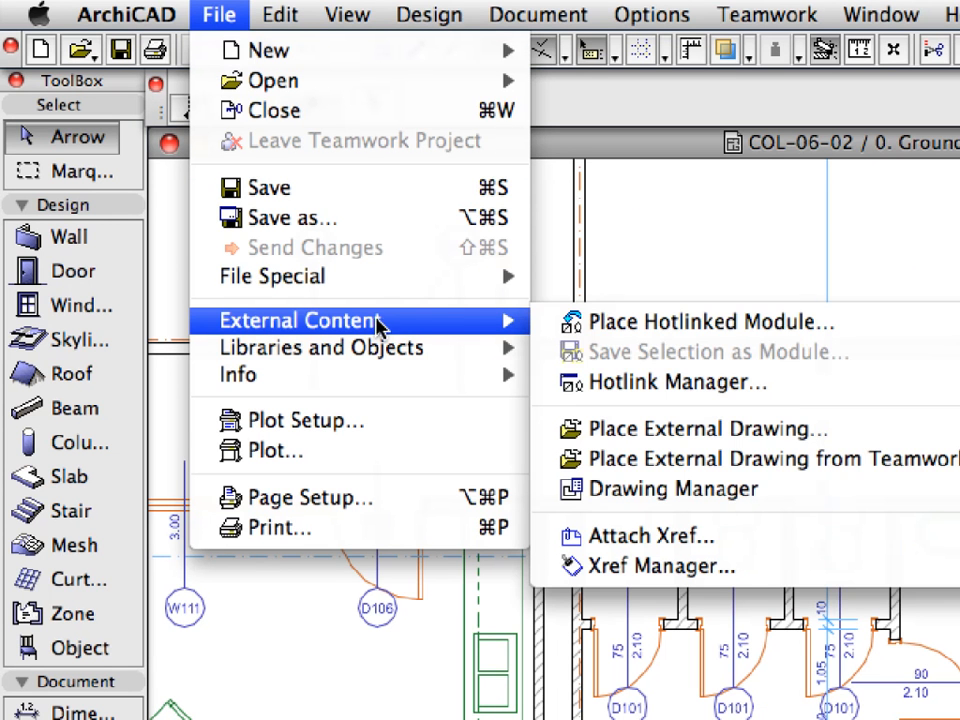
{"action": "mouse_move", "coordinate": [844, 384]}
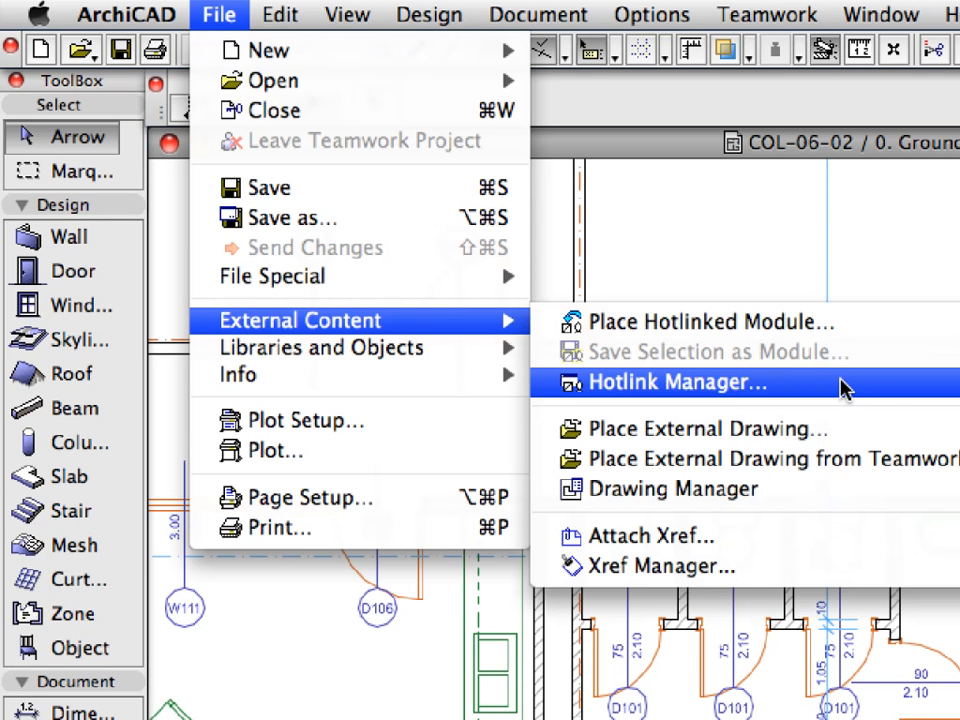
In Hotlink Manager select the SanitaryBlock-RW-A module and start changing its source to a new hotlink from file.
{"action": "left_click", "coordinate": [660, 382]}
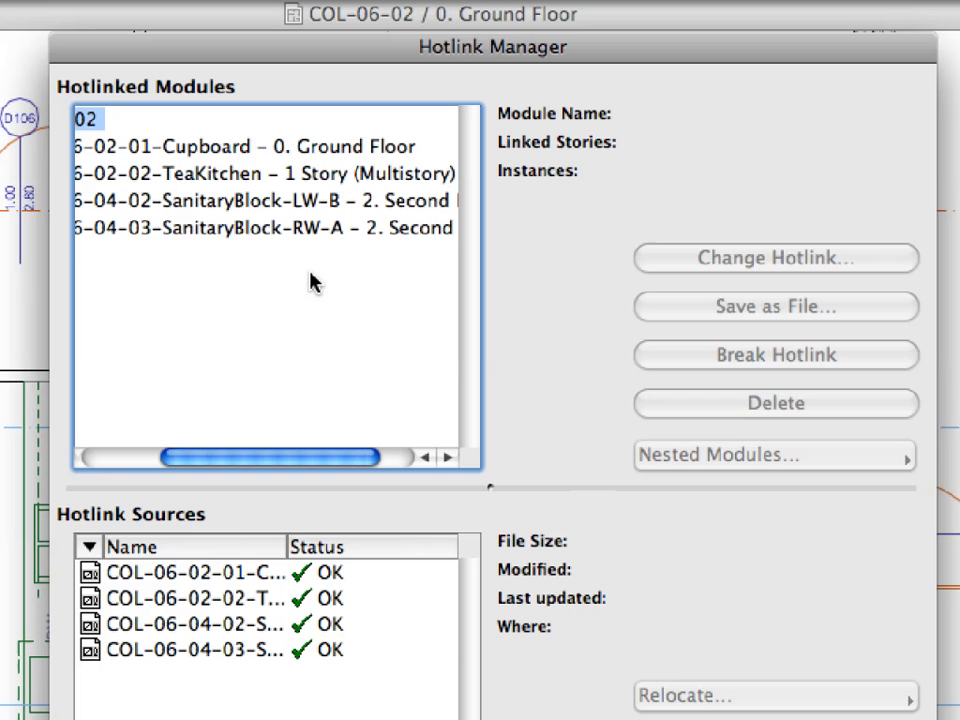
{"action": "left_click", "coordinate": [260, 228]}
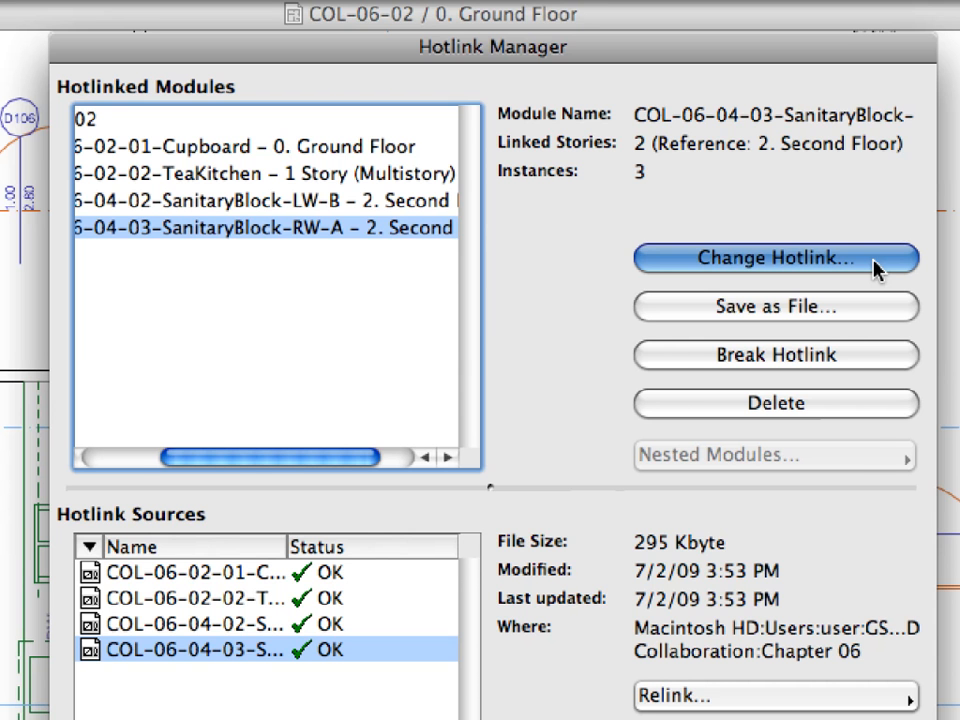
{"action": "left_click", "coordinate": [776, 258]}
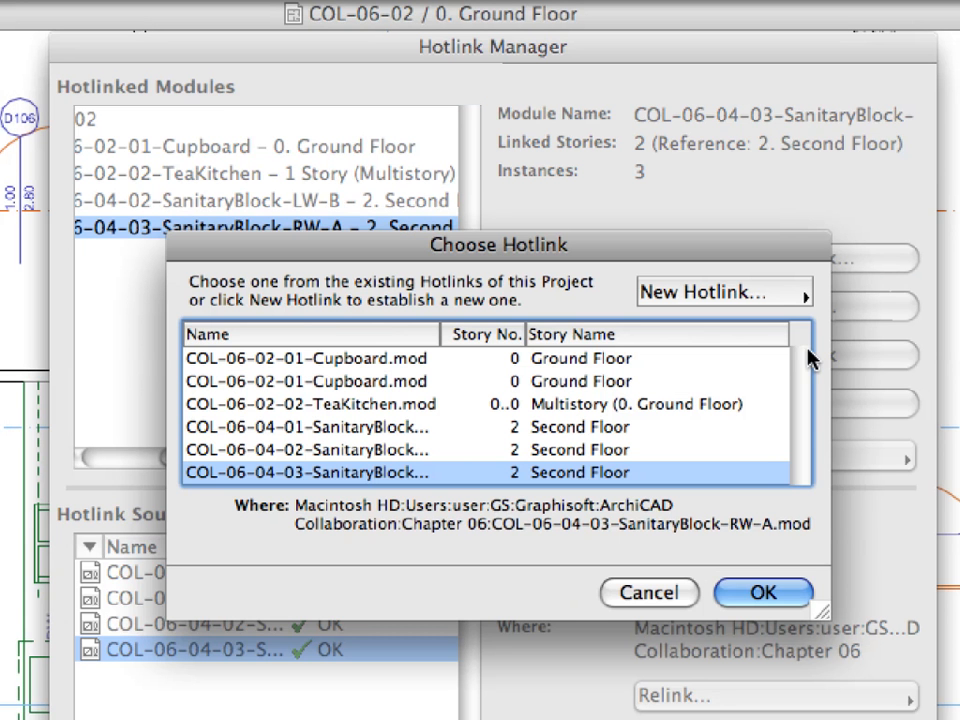
{"action": "left_click", "coordinate": [712, 292]}
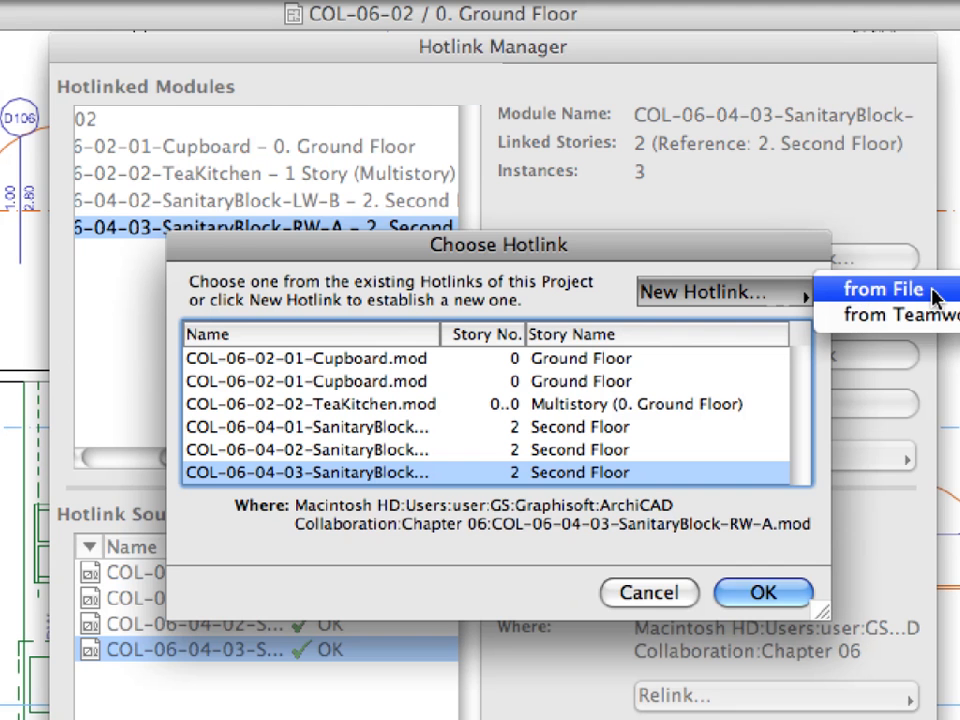
{"action": "left_click", "coordinate": [884, 290]}
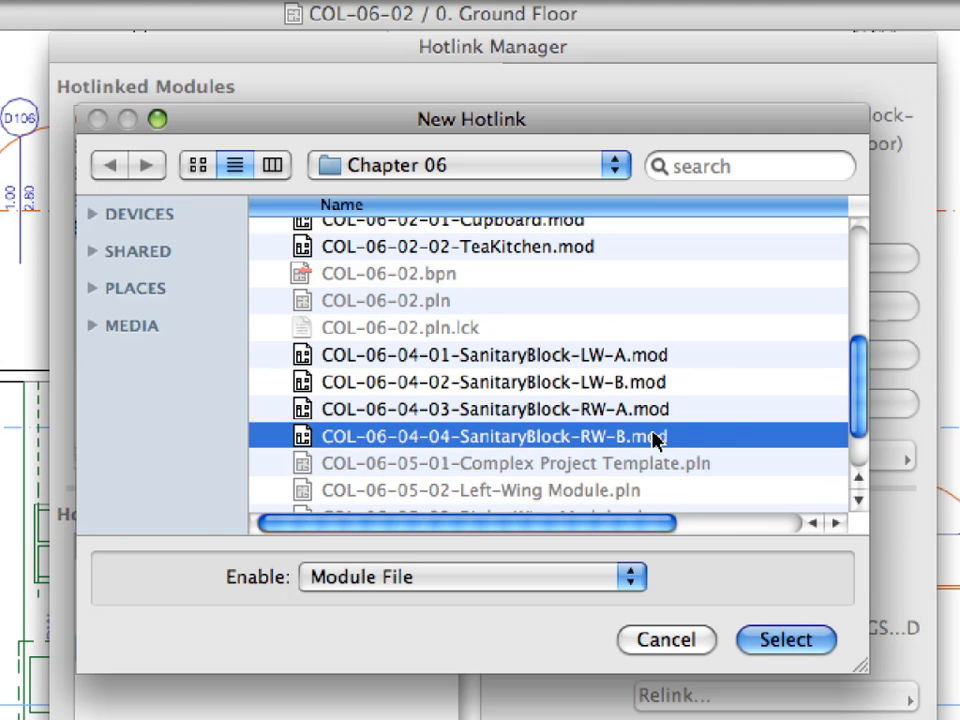
{"action": "mouse_move", "coordinate": [732, 440]}
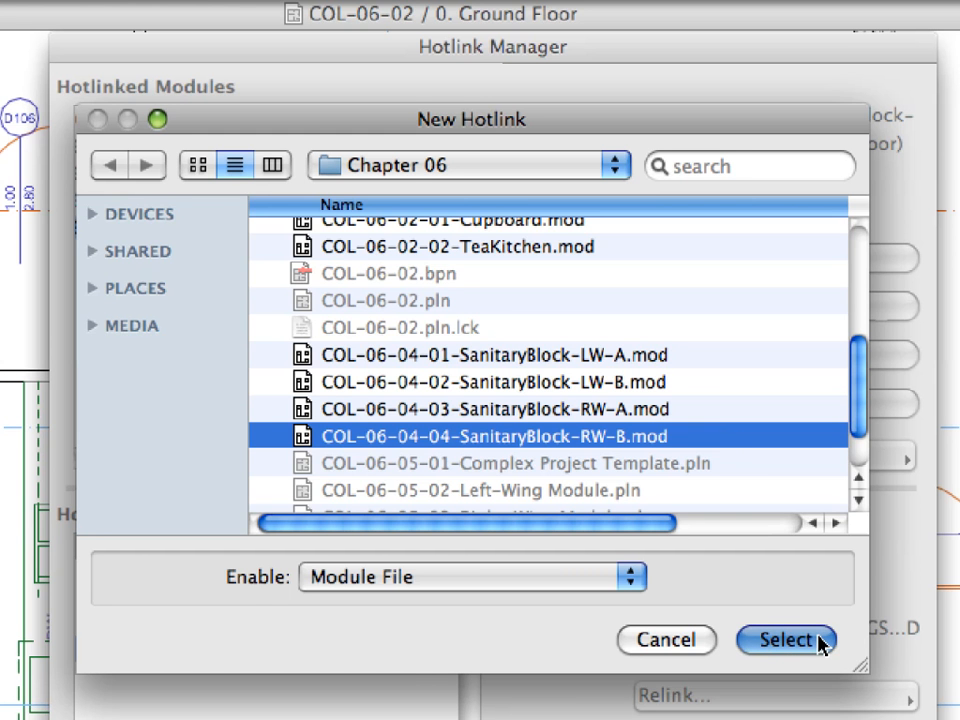
Choose the SanitaryBlock-RW-B.mod file as the new source and apply the change to the plan.
{"action": "left_click", "coordinate": [784, 640]}
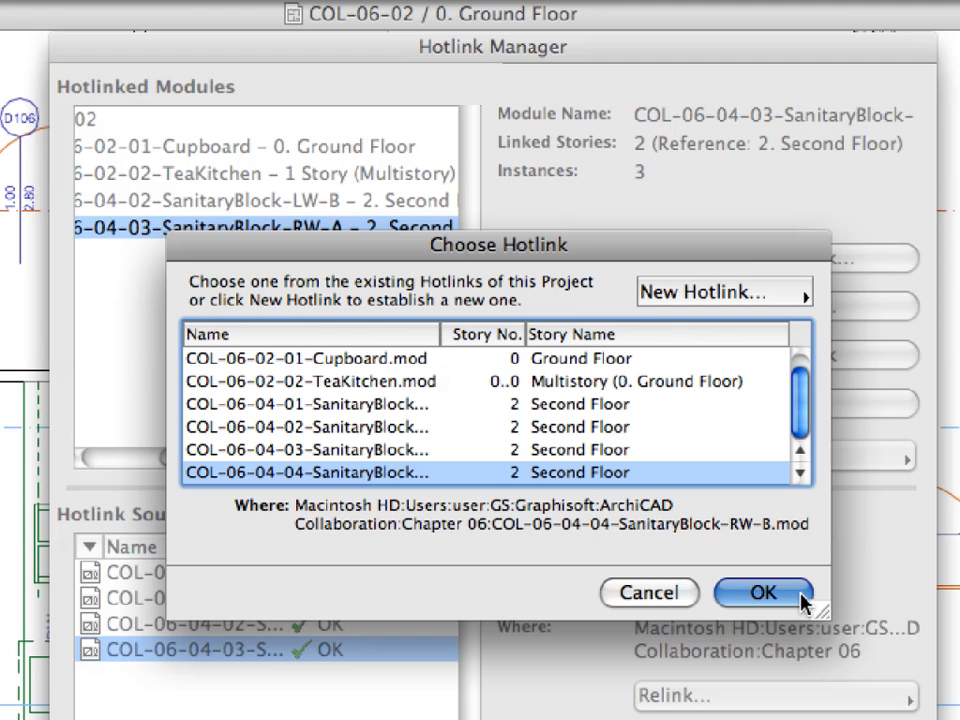
{"action": "left_click", "coordinate": [780, 592]}
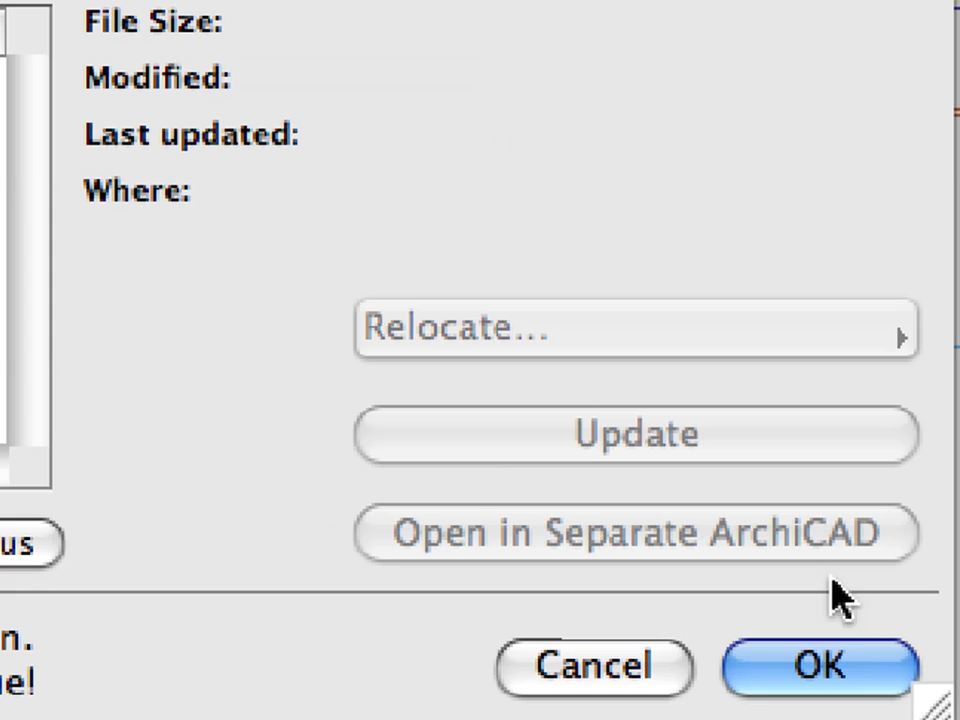
{"action": "mouse_move", "coordinate": [876, 670]}
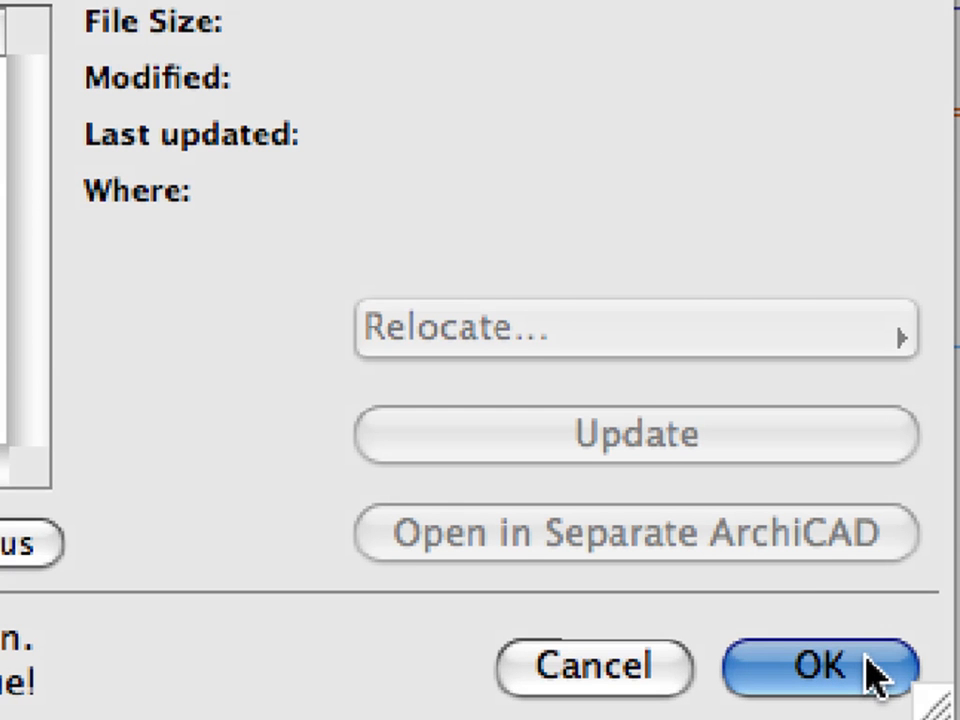
{"action": "left_click", "coordinate": [816, 664]}
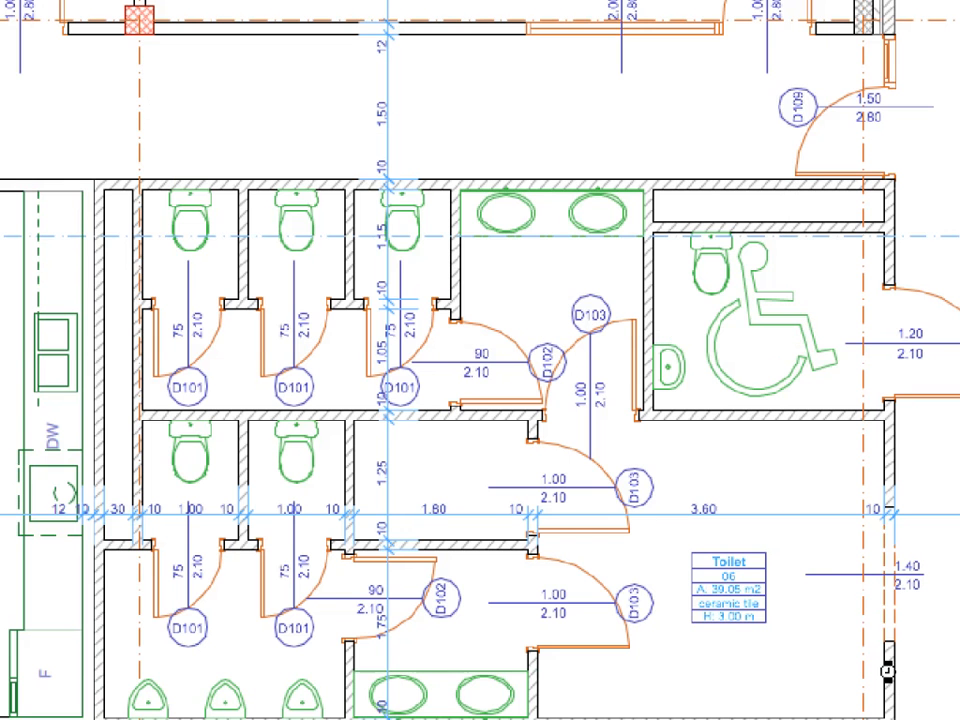